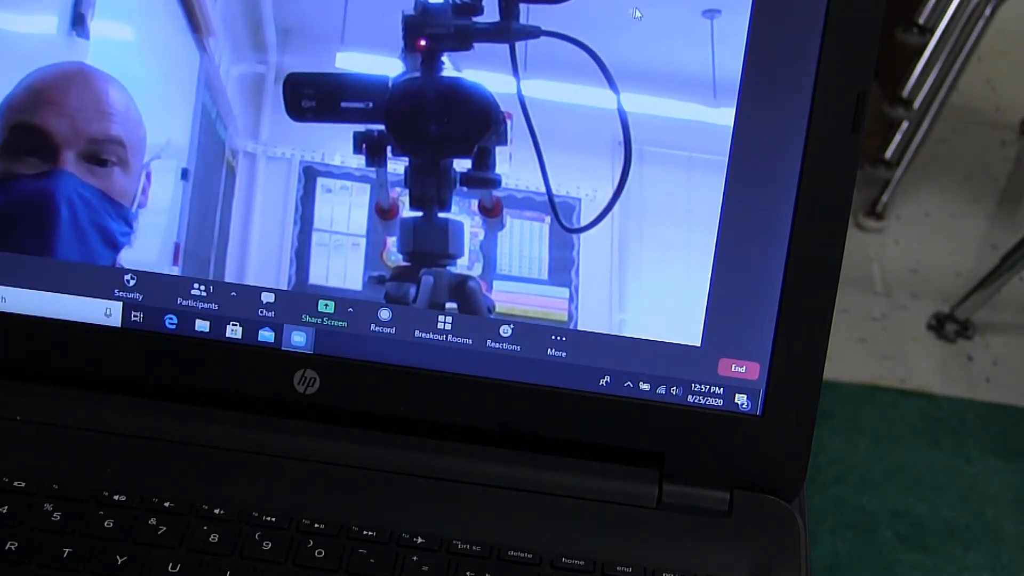
mouse_move(311, 332)
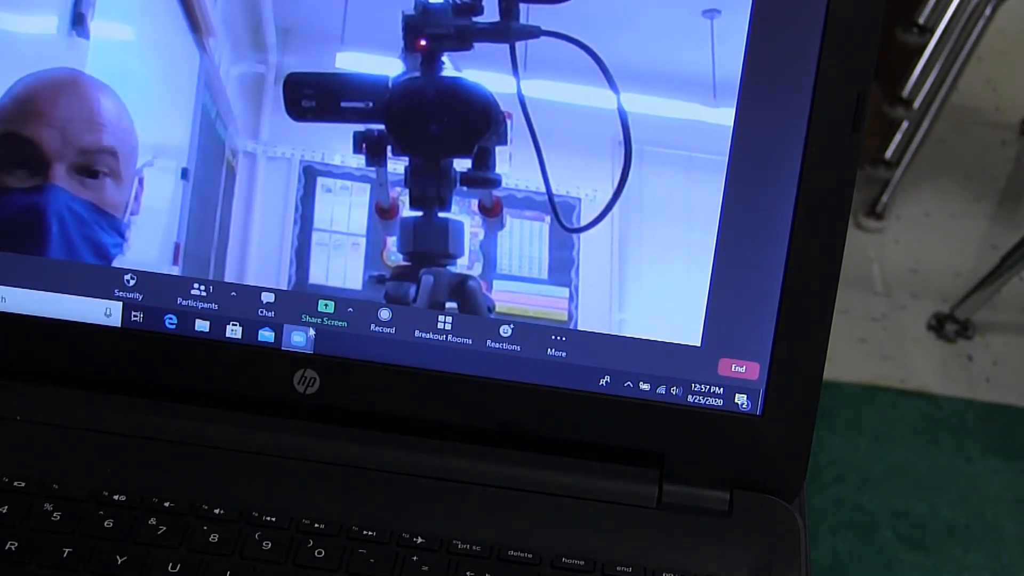
mouse_move(324, 320)
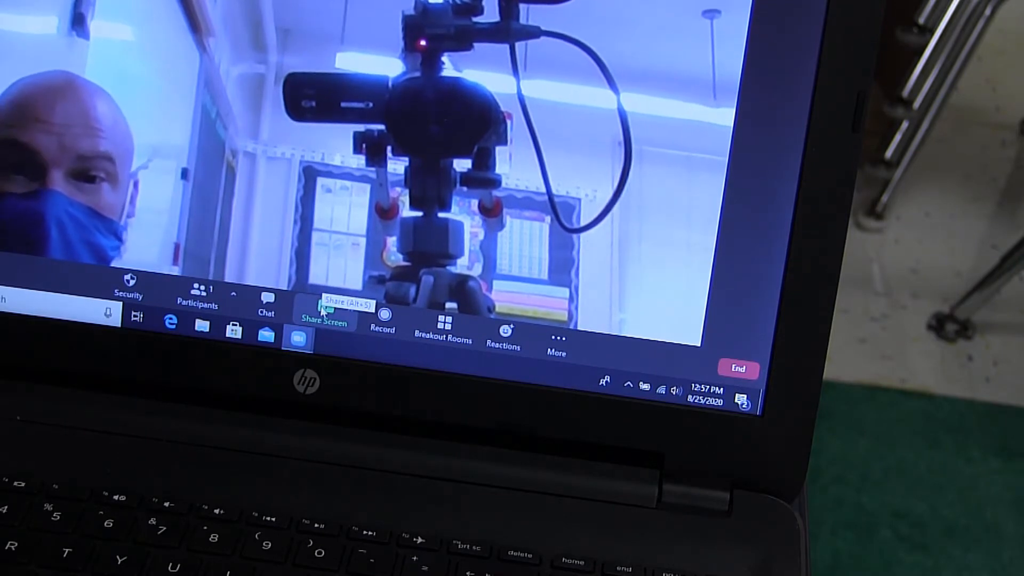
Bring up Zoom's share choices listing Screen 1, Screen 2, Whiteboard and iPhone/iPad.
click(324, 320)
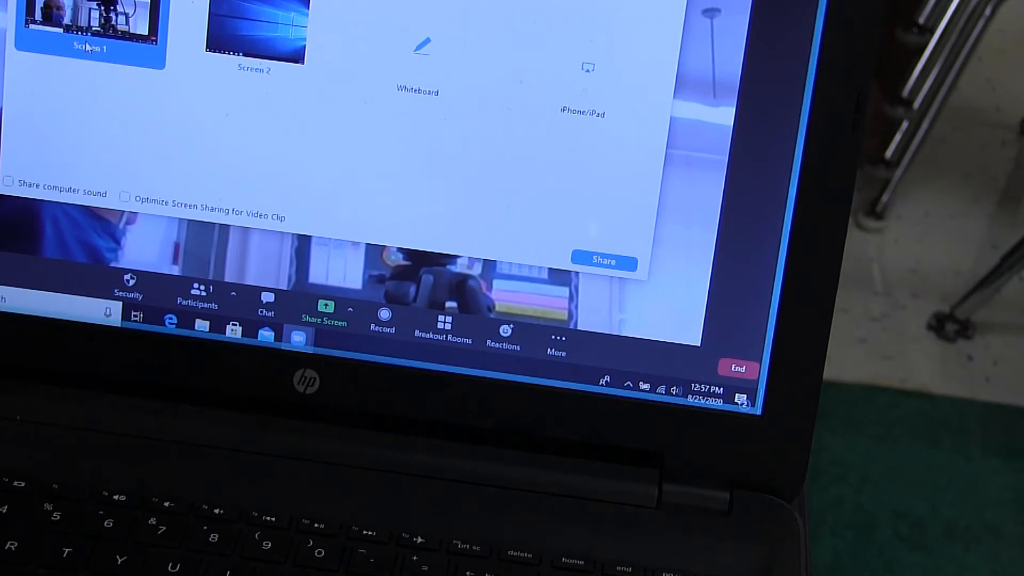
mouse_move(253, 40)
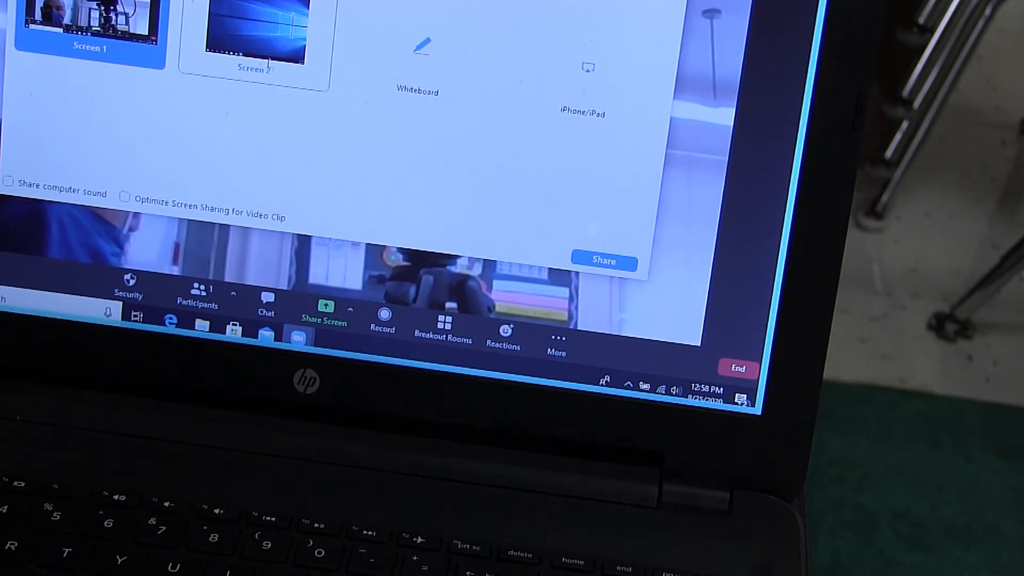
Share Screen 2 (the projector display) with the meeting.
click(255, 39)
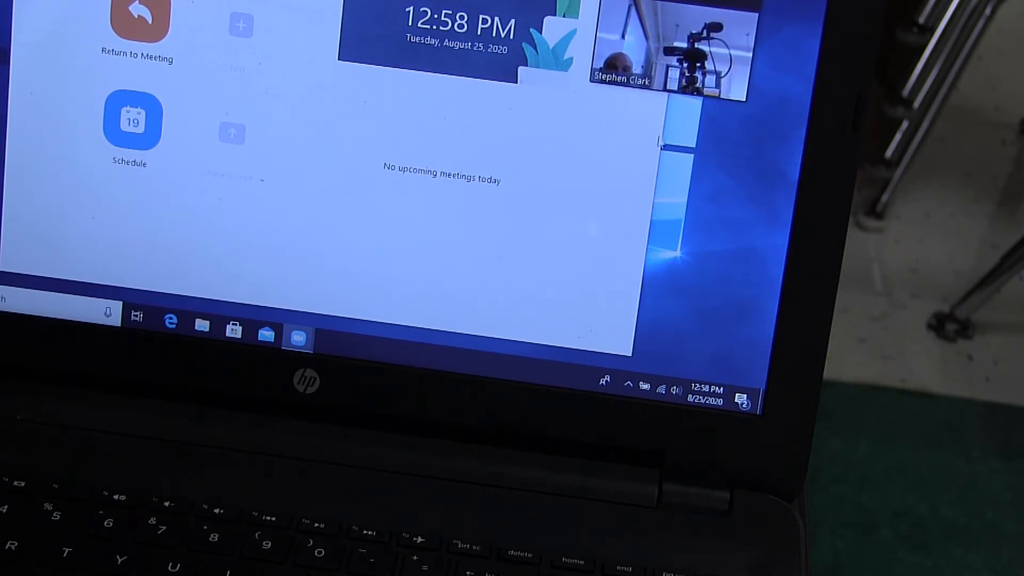
mouse_move(658, 147)
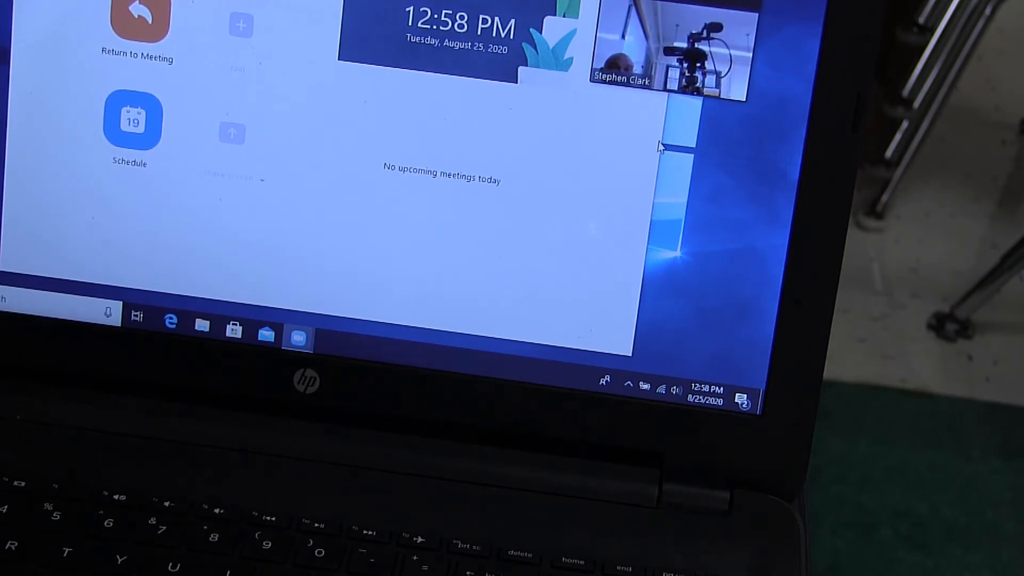